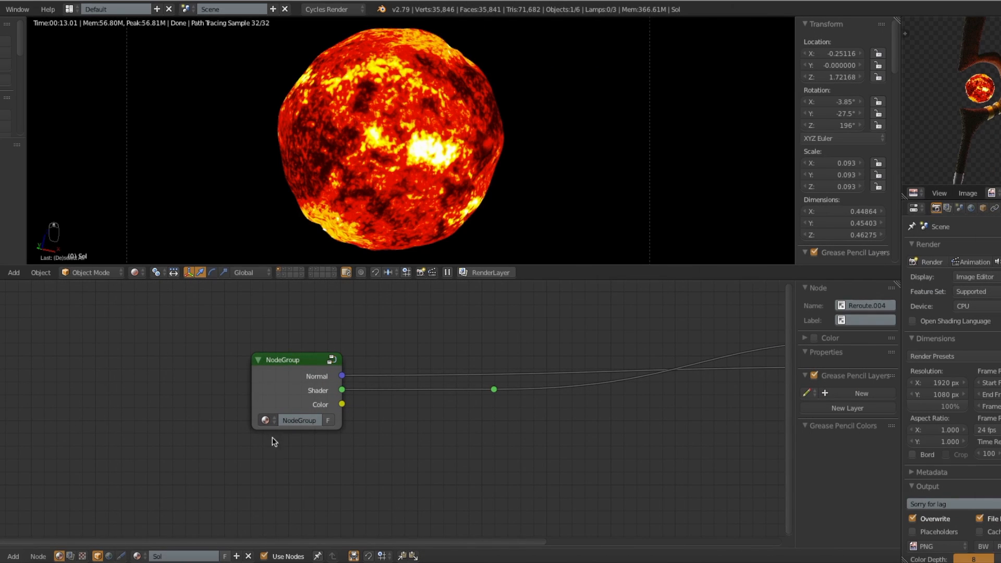
mouse_move(333, 391)
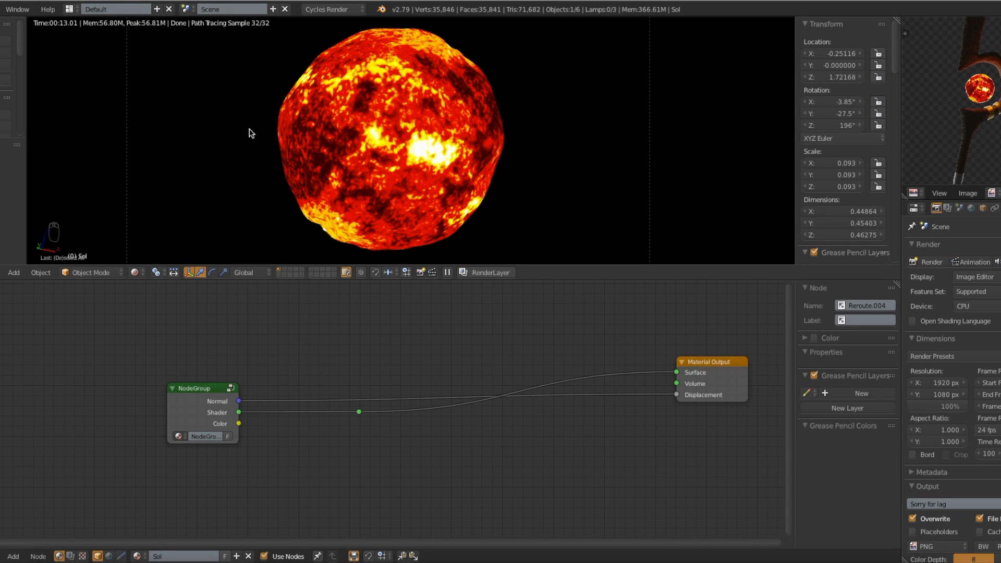
mouse_move(296, 384)
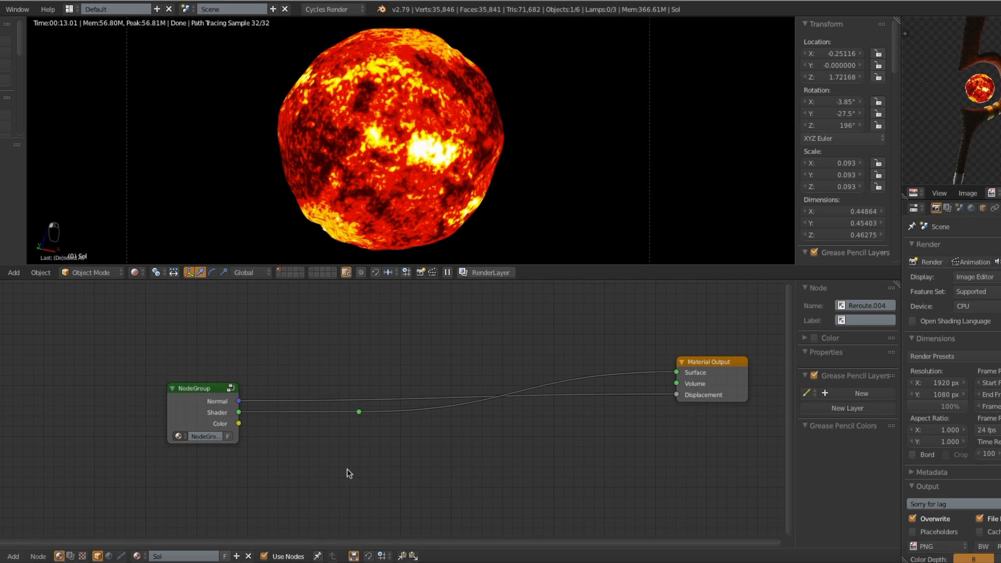
Add a Layer Weight node and set its fresnel Blend to about 0.65.
type("lay")
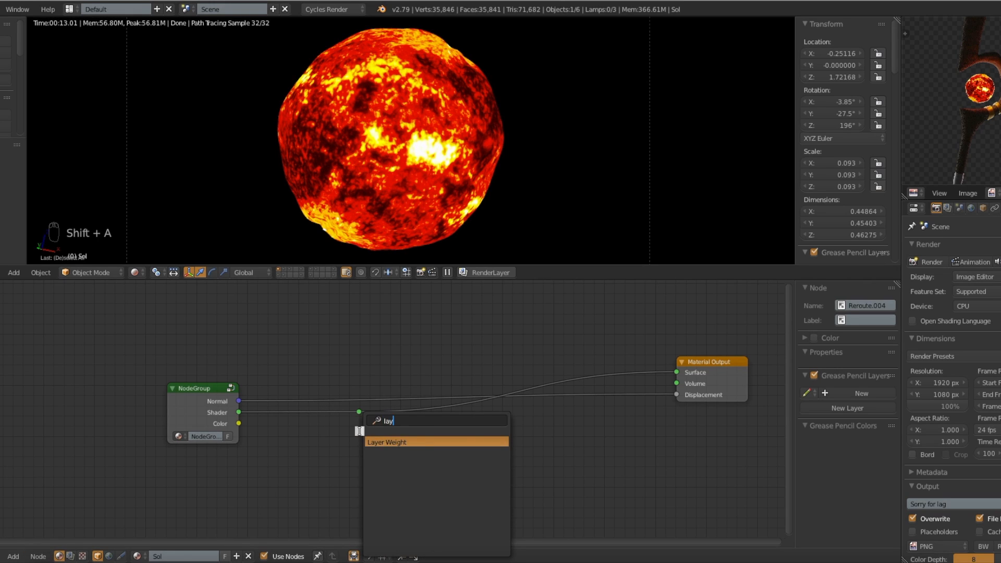
left_click(386, 443)
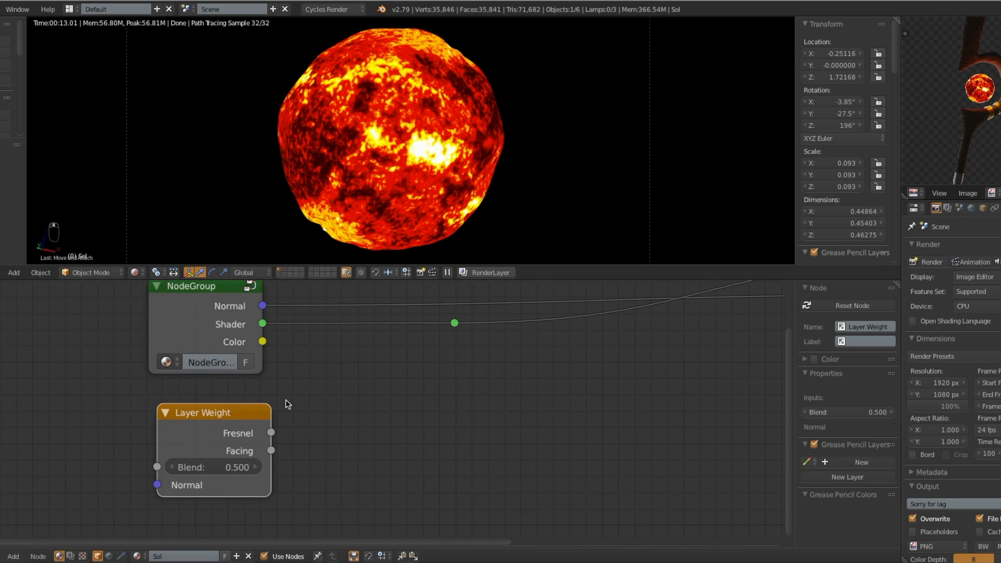
mouse_move(246, 458)
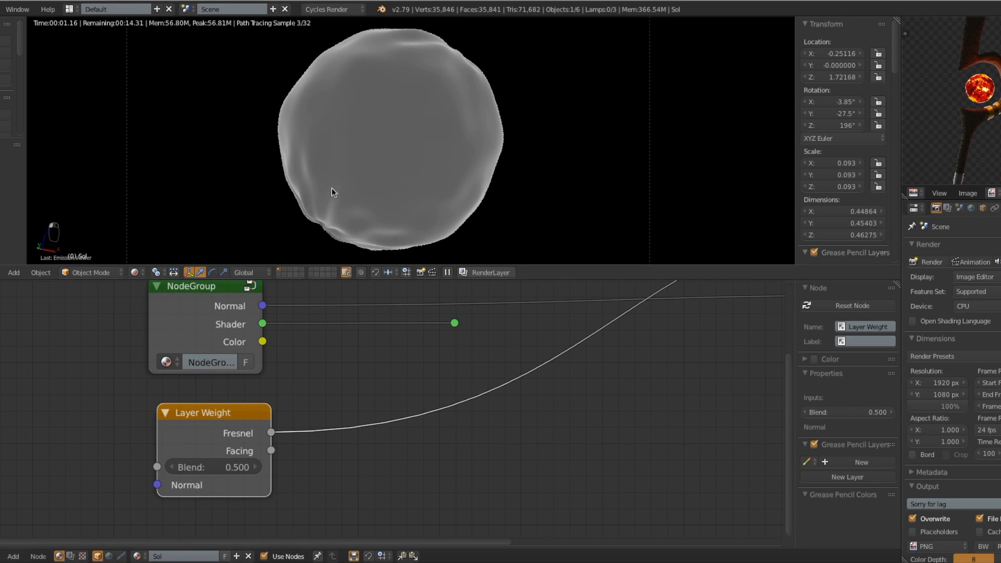
left_click_drag(212, 467, 192, 467)
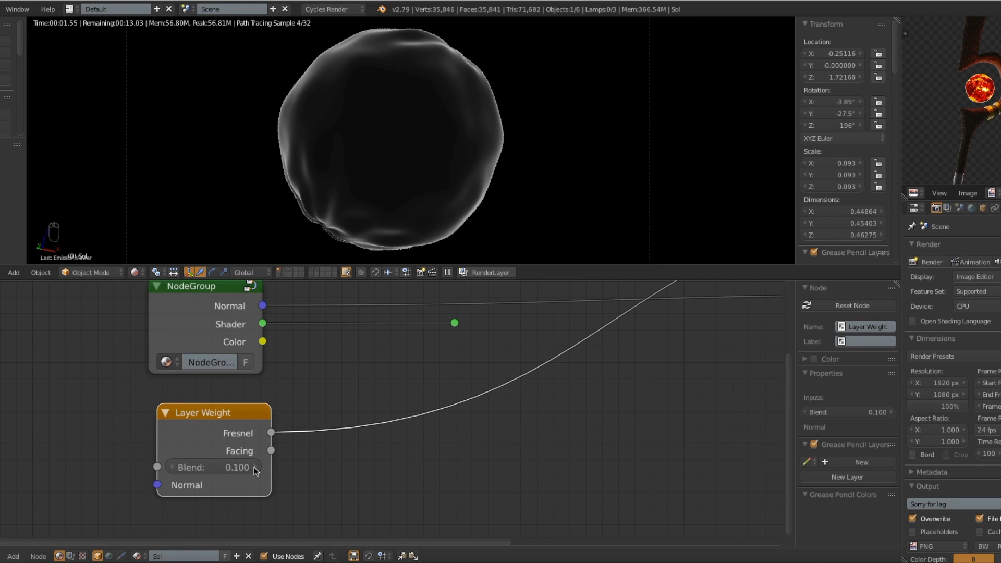
left_click_drag(210, 467, 252, 467)
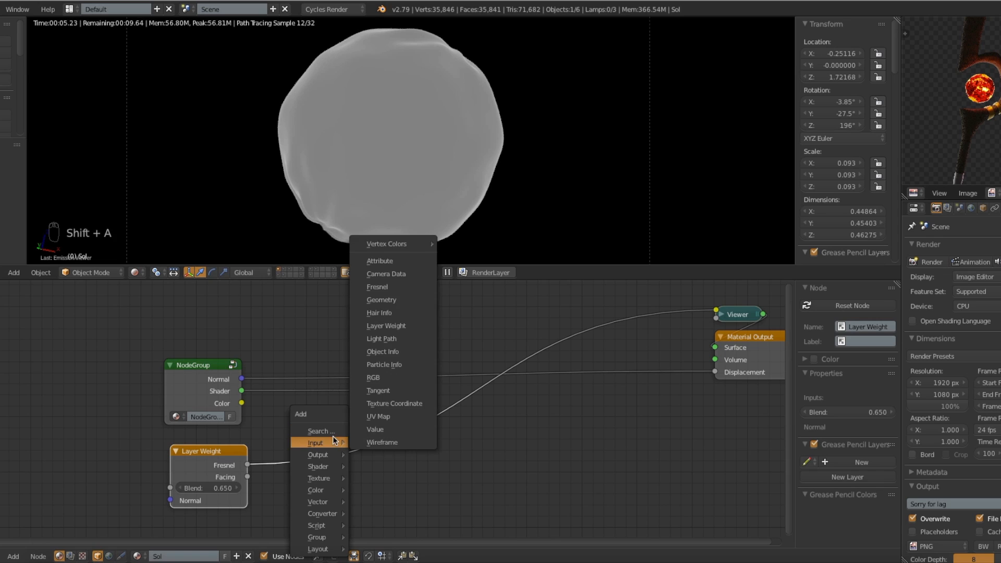
Add an eased ColorRamp with the black stop at about 0.26 and the white stop at 0.4.
type("colo")
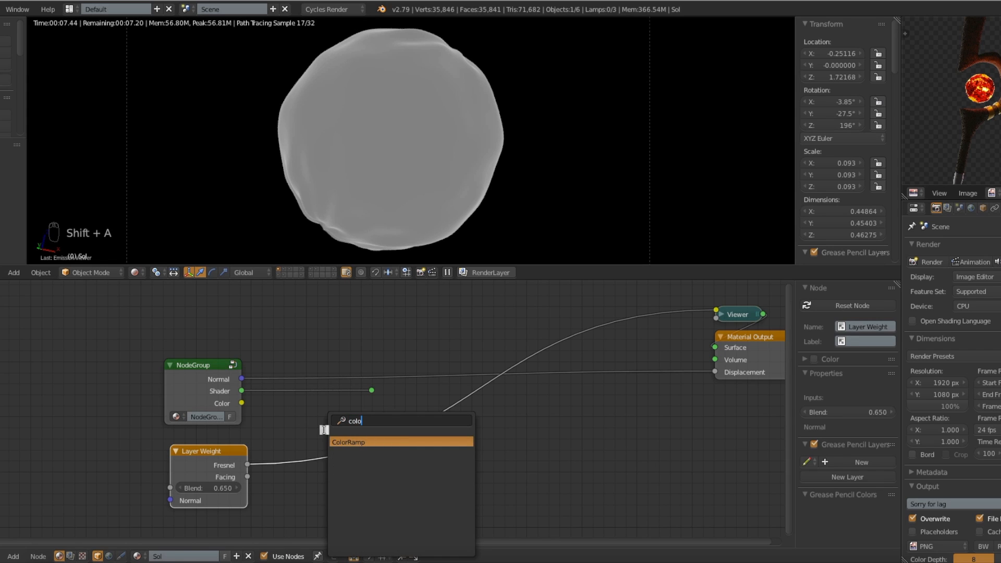
left_click(349, 442)
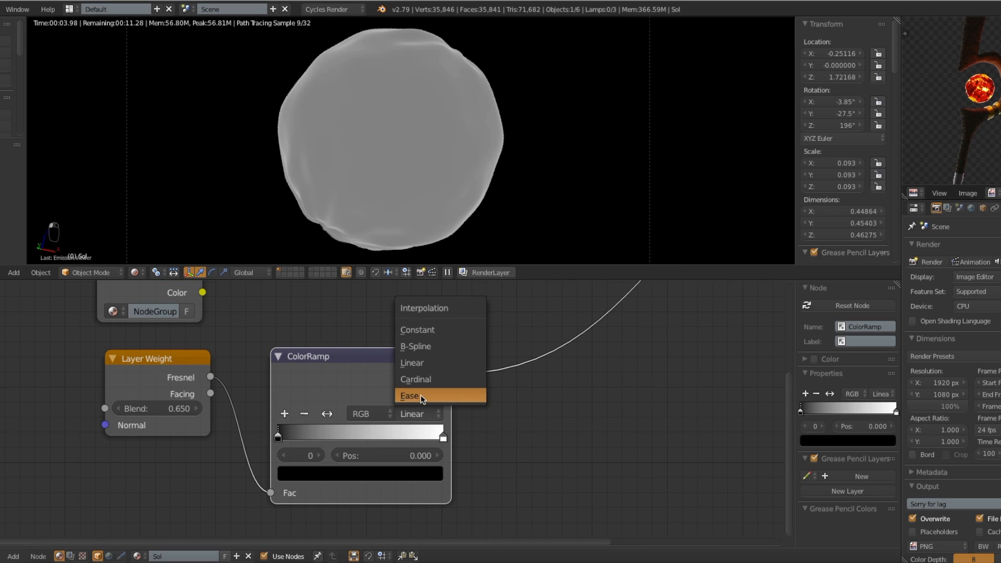
left_click(409, 396)
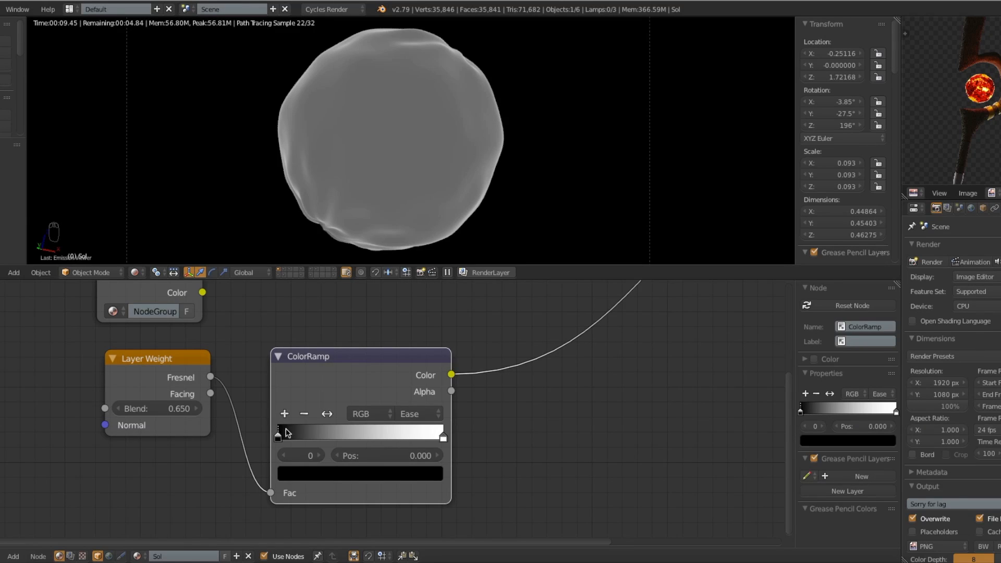
left_click_drag(278, 434, 320, 434)
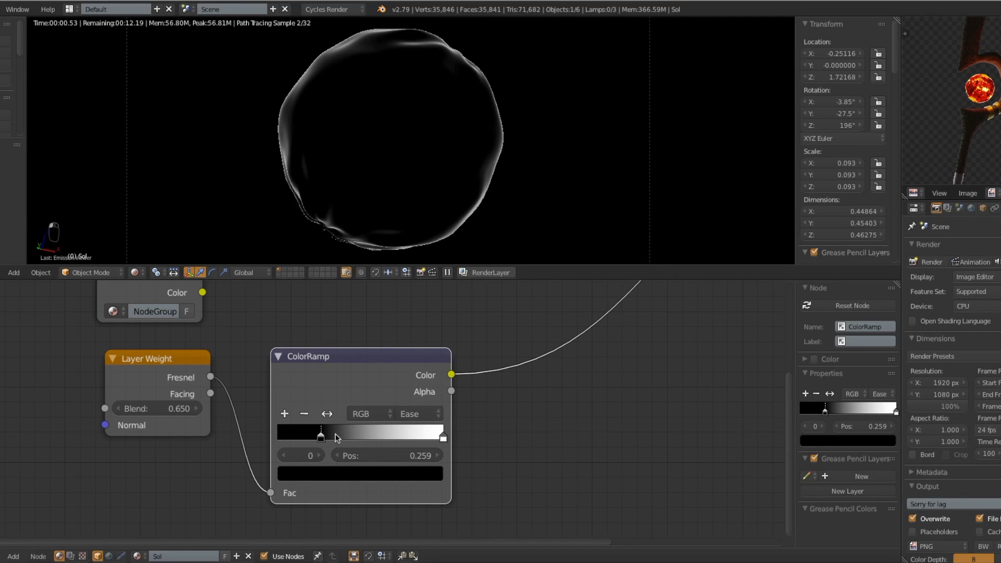
left_click_drag(443, 437, 389, 436)
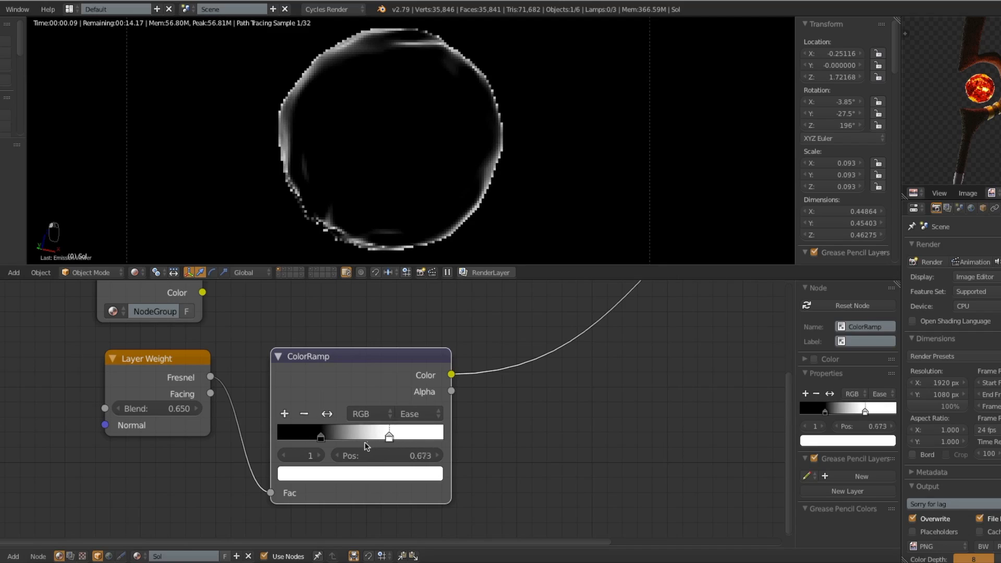
left_click_drag(389, 436, 354, 436)
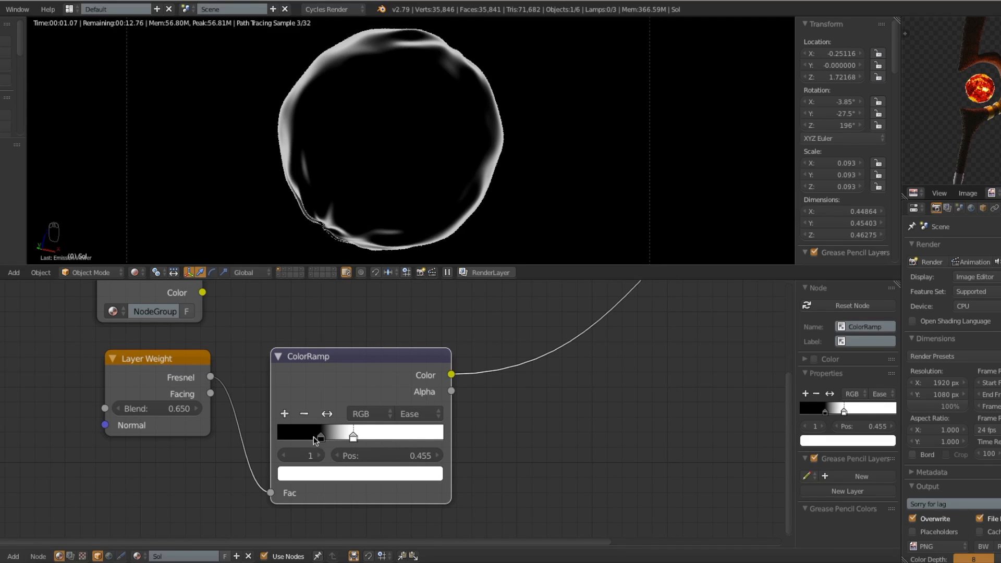
left_click_drag(353, 436, 343, 437)
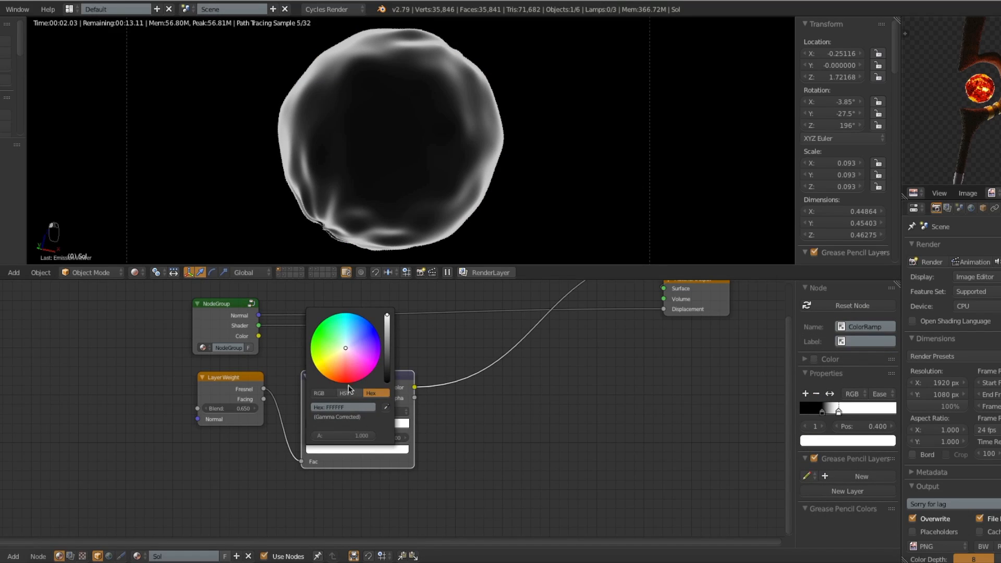
Recolour the ramp's white stop to a pale orange.
left_click(335, 363)
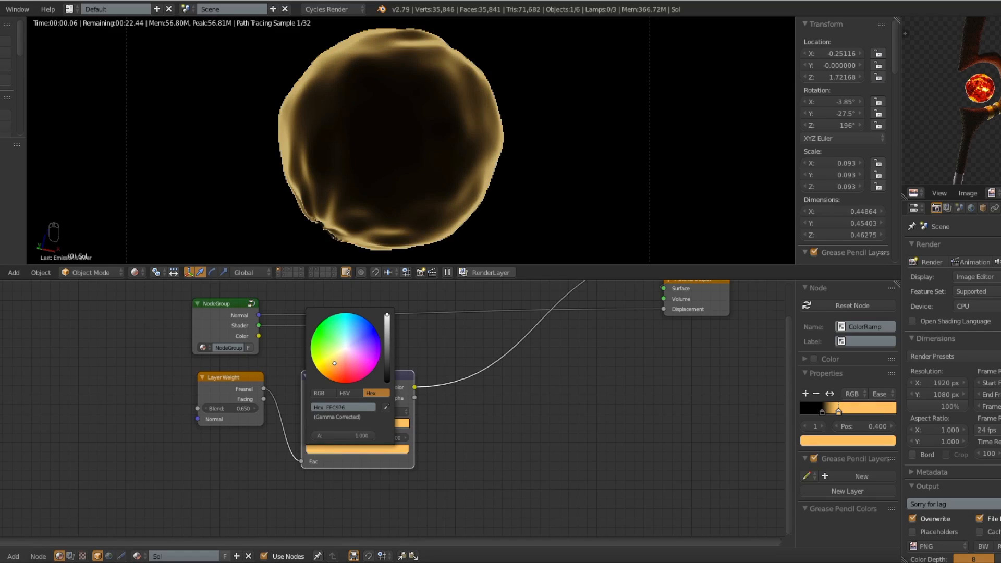
left_click_drag(334, 363, 338, 359)
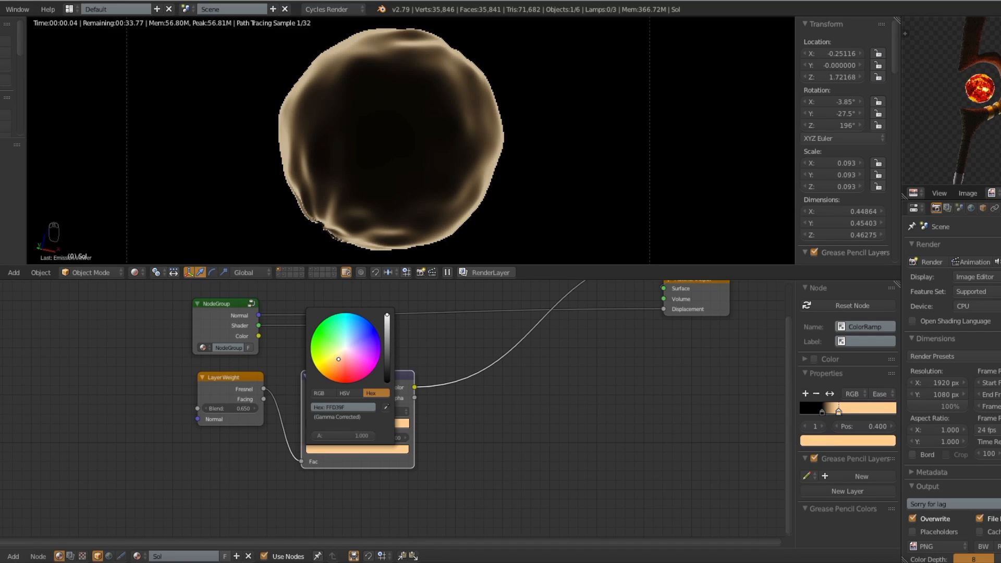
left_click(338, 359)
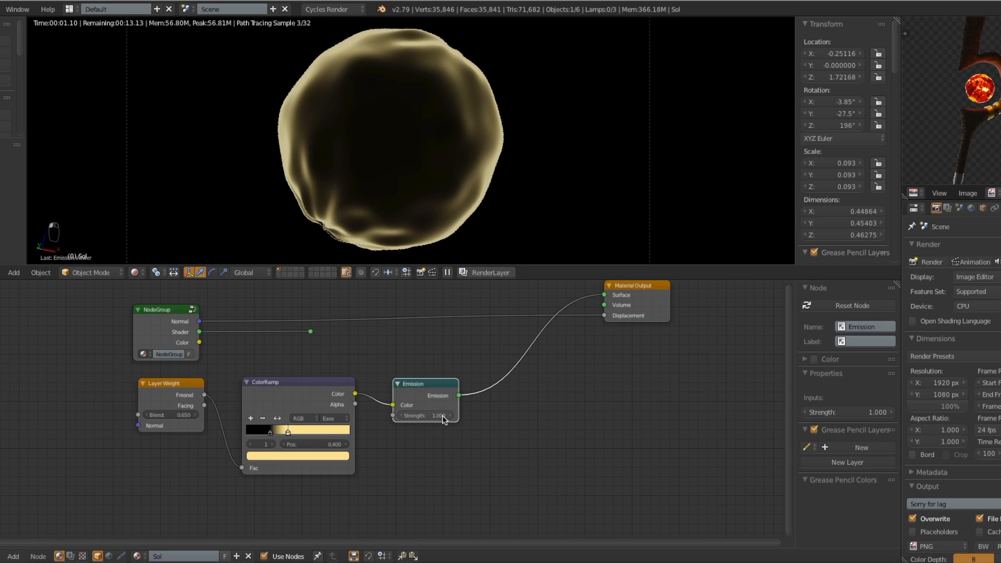
Set the Emission shader's Strength to 10.
type("10.000")
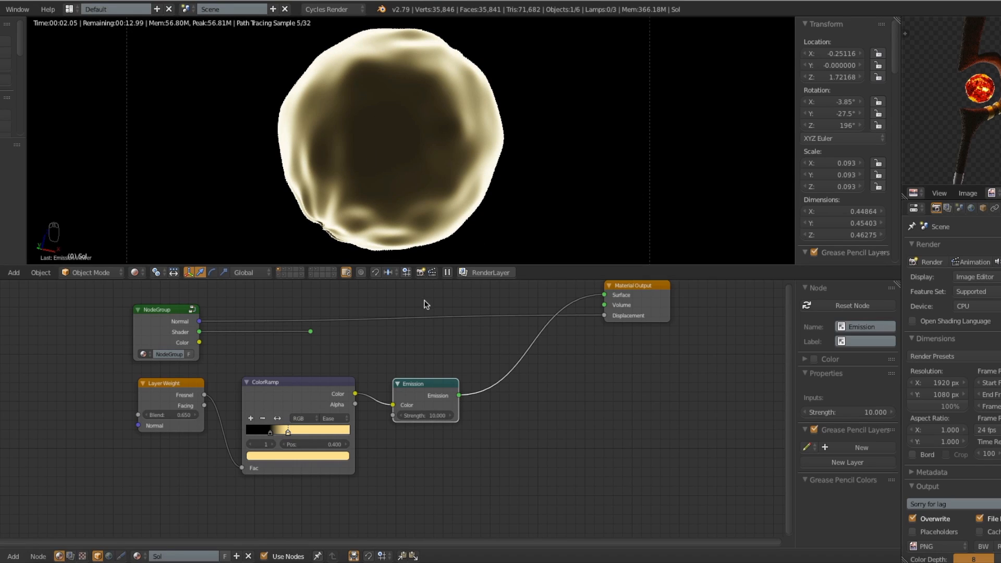
mouse_move(425, 343)
type("mi")
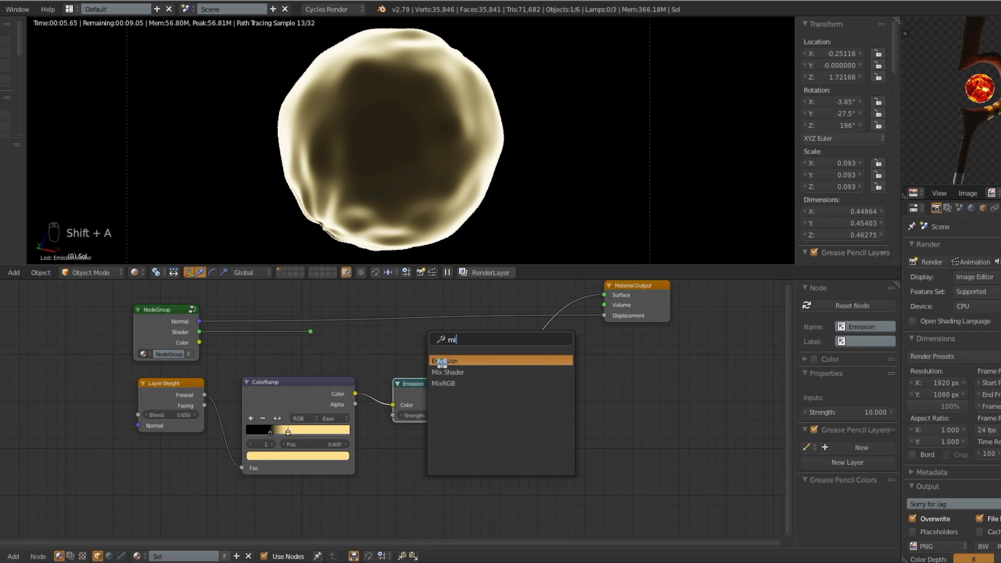
Test the Mix Shader factor at 1 and 0.5 to compare the rim glow against the fire group.
left_click(447, 372)
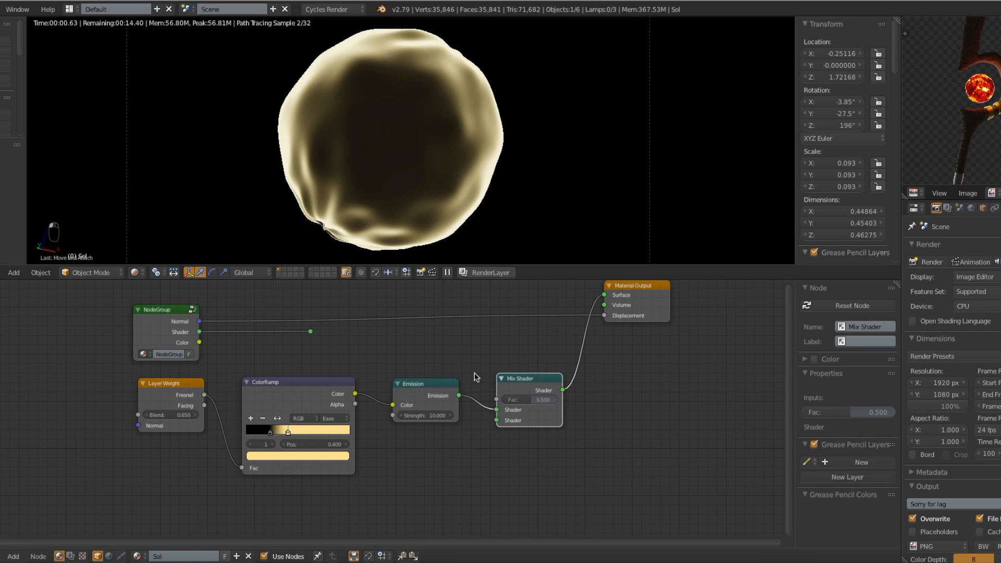
mouse_move(329, 342)
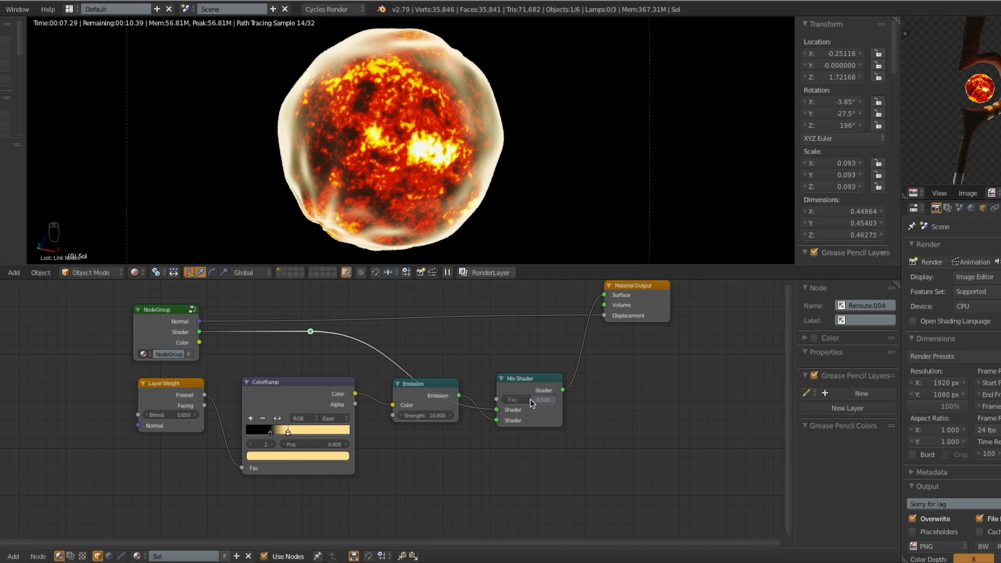
left_click_drag(546, 400, 518, 399)
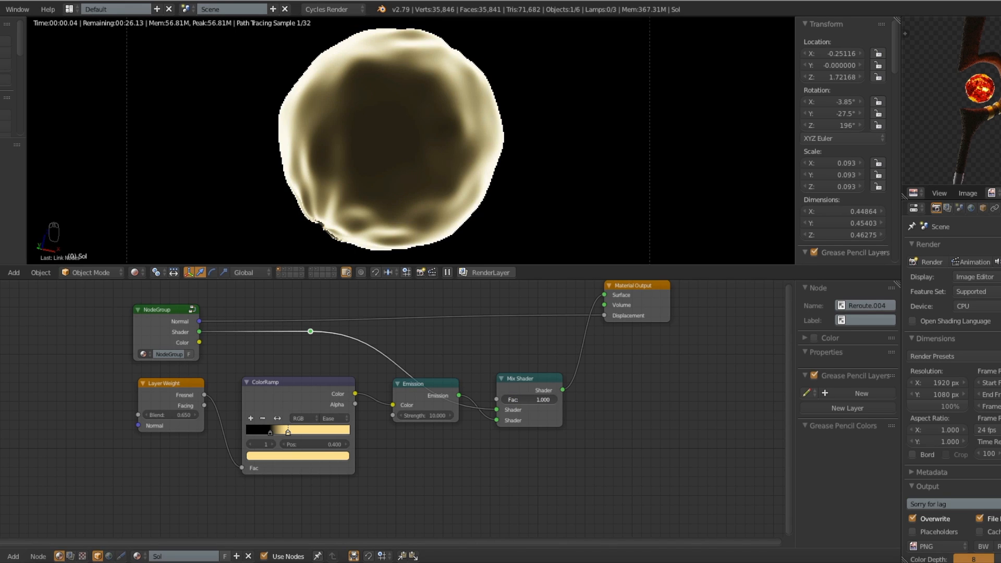
left_click_drag(556, 400, 527, 400)
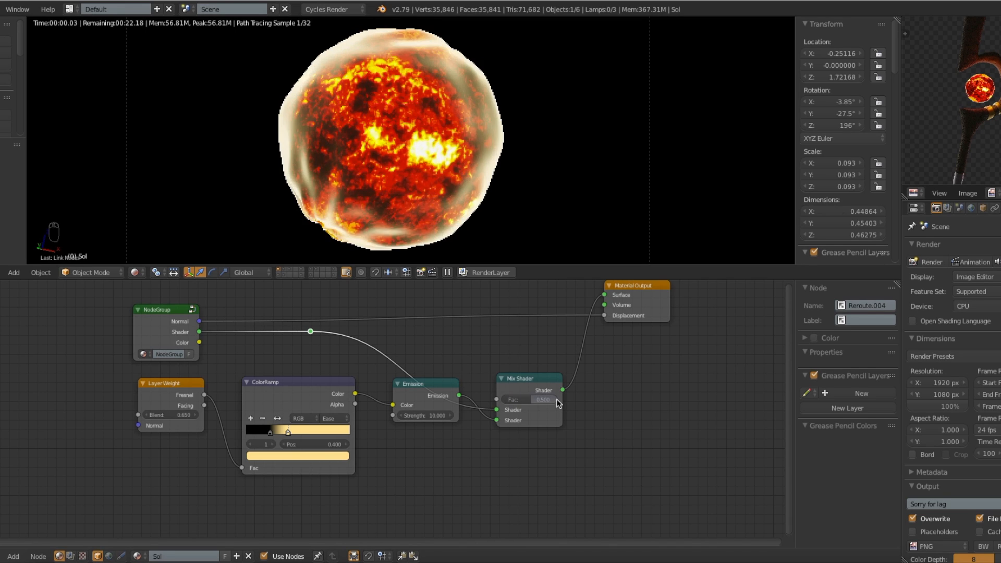
left_click_drag(543, 399, 556, 400)
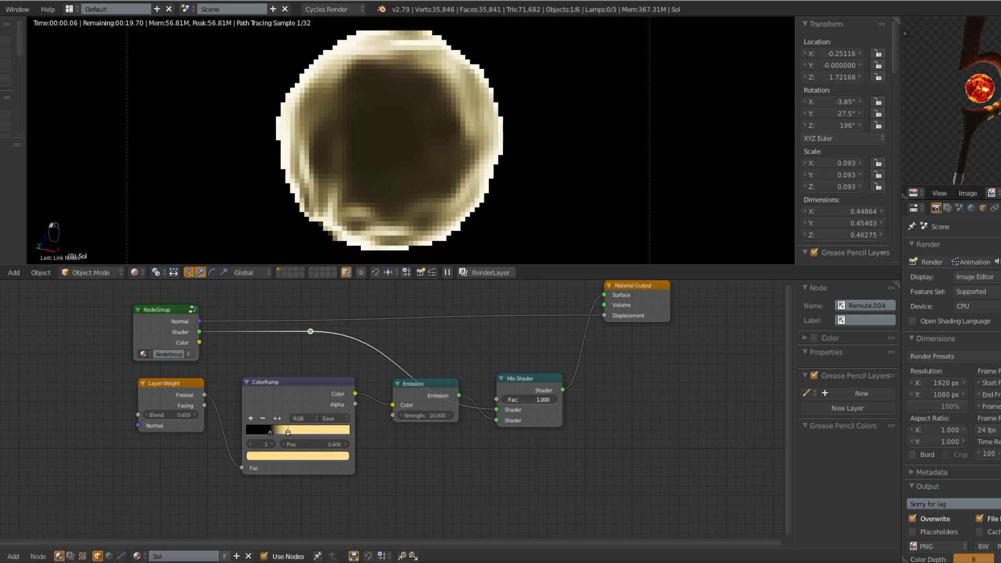
left_click_drag(542, 400, 508, 400)
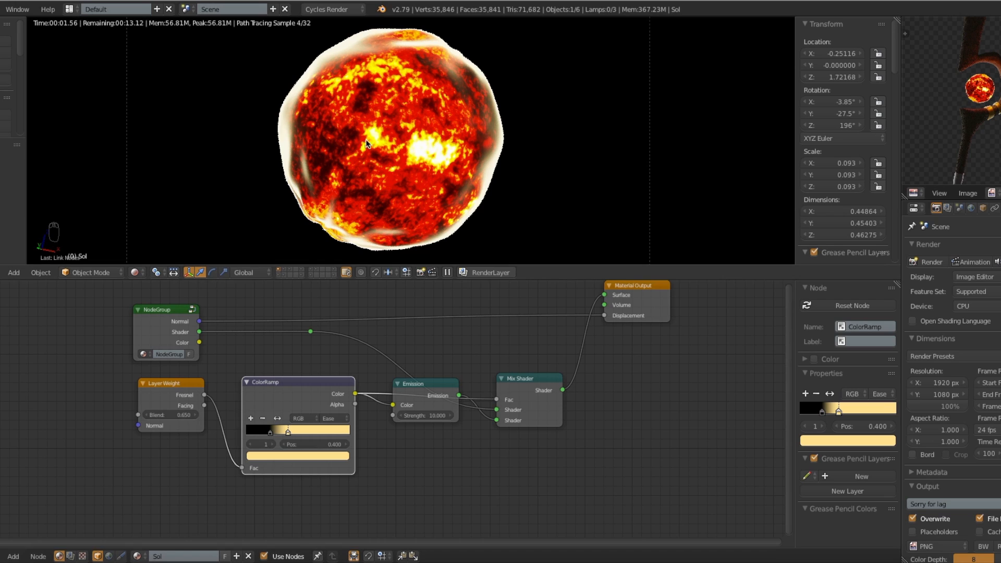
mouse_move(434, 136)
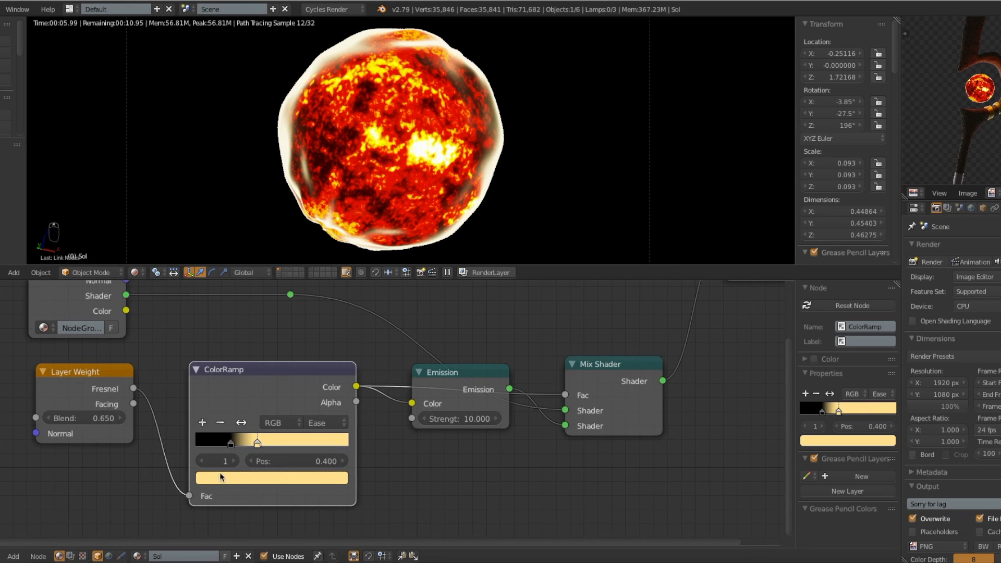
Move the ramp's bright stop to the middle and colour it orange FF7544.
left_click_drag(256, 442, 254, 442)
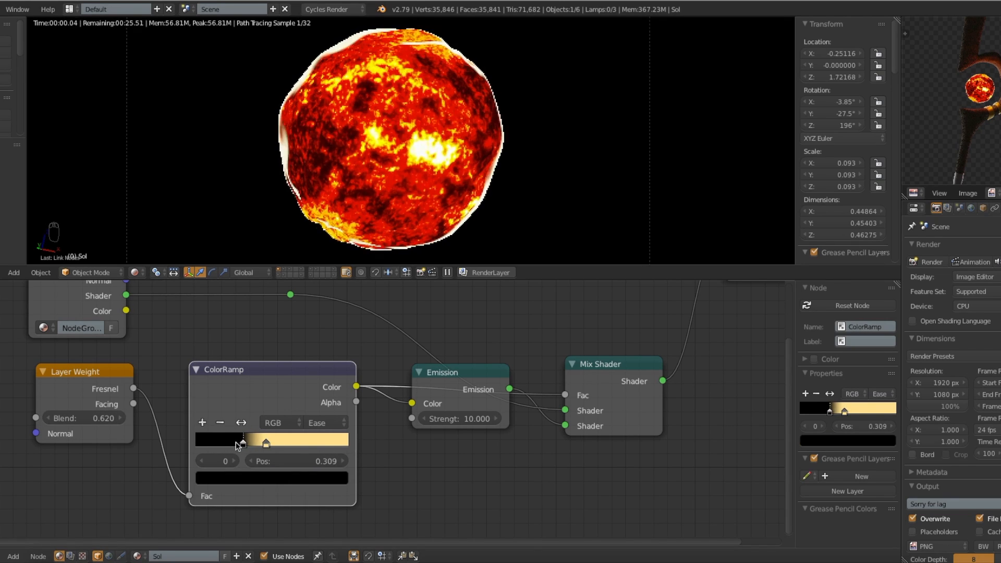
left_click(234, 440)
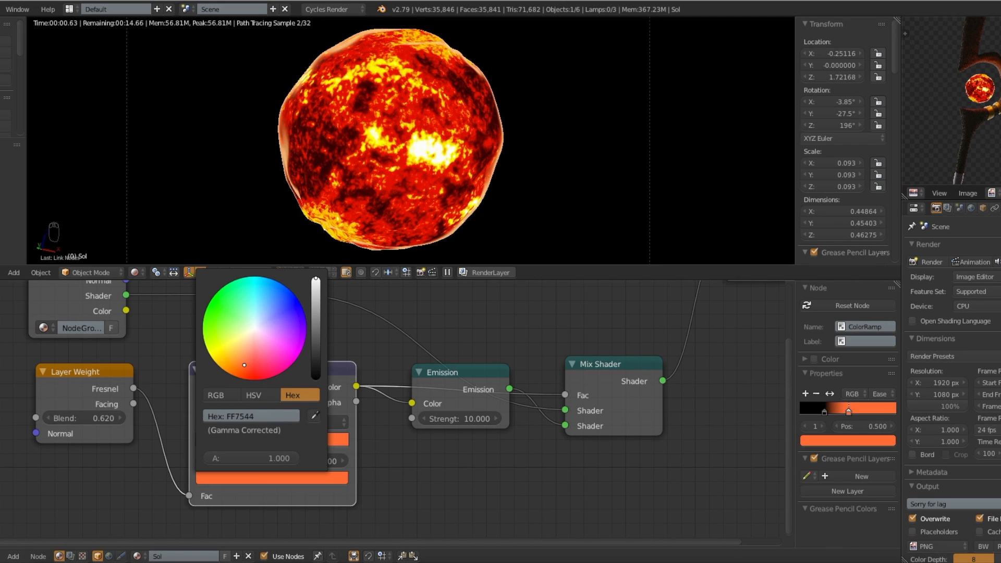
left_click(471, 317)
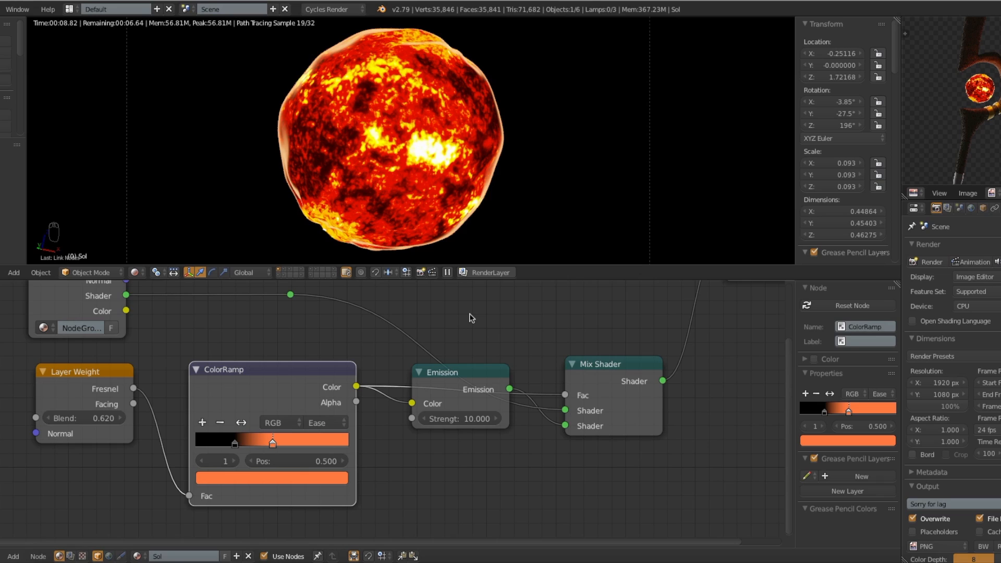
mouse_move(317, 189)
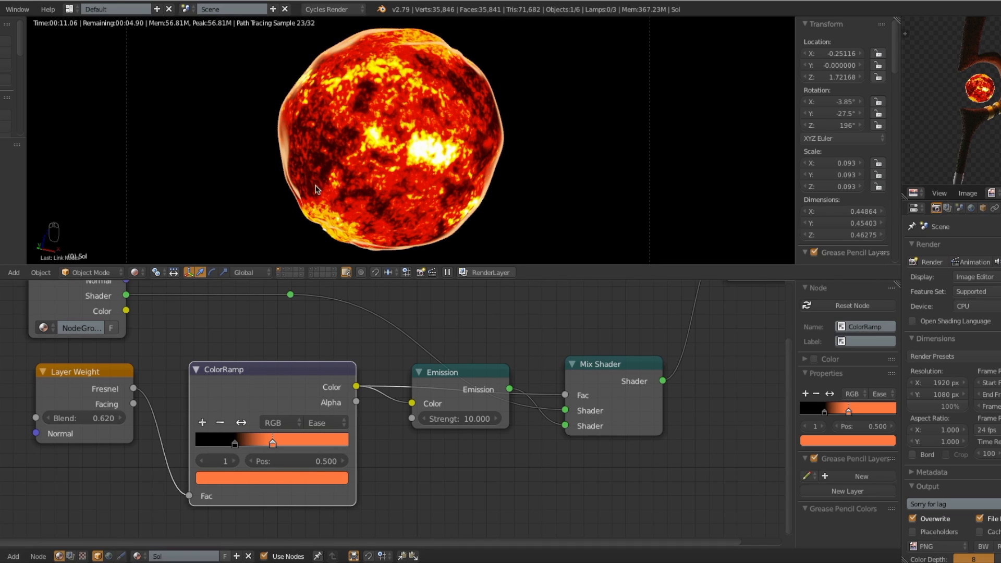
mouse_move(428, 132)
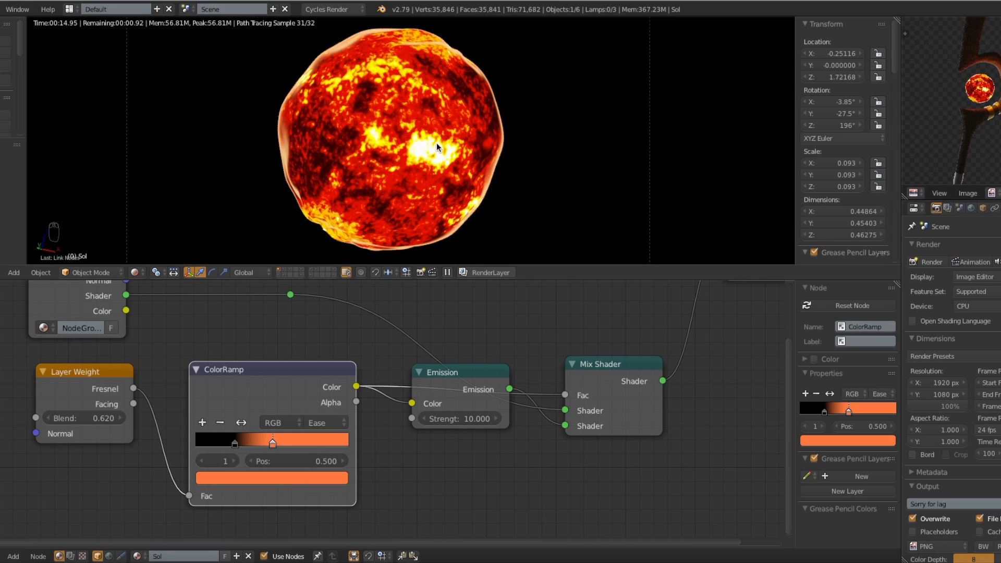
mouse_move(523, 182)
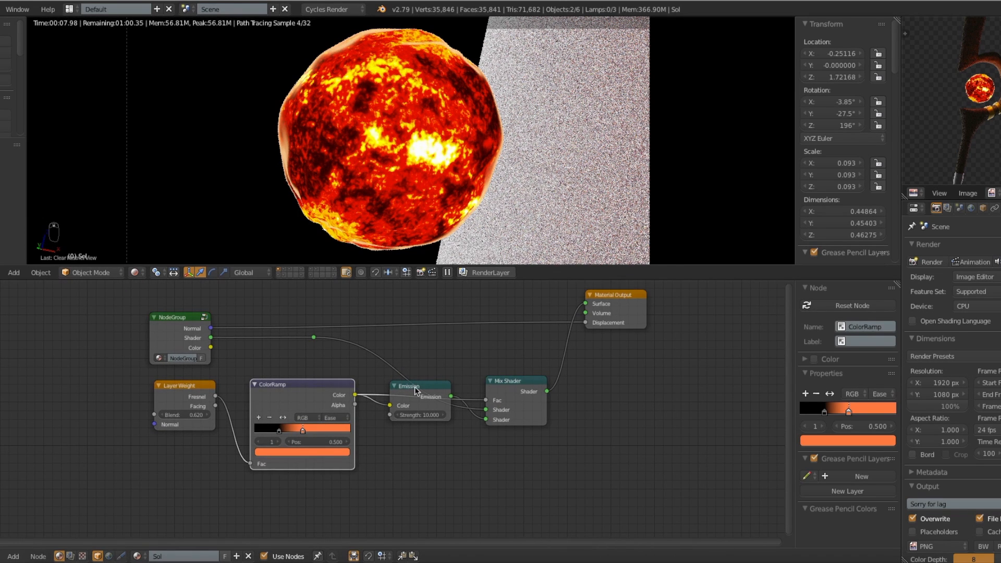
Add a Light Path node and a second Emission with strength 100 and an orange colour.
left_click(413, 386)
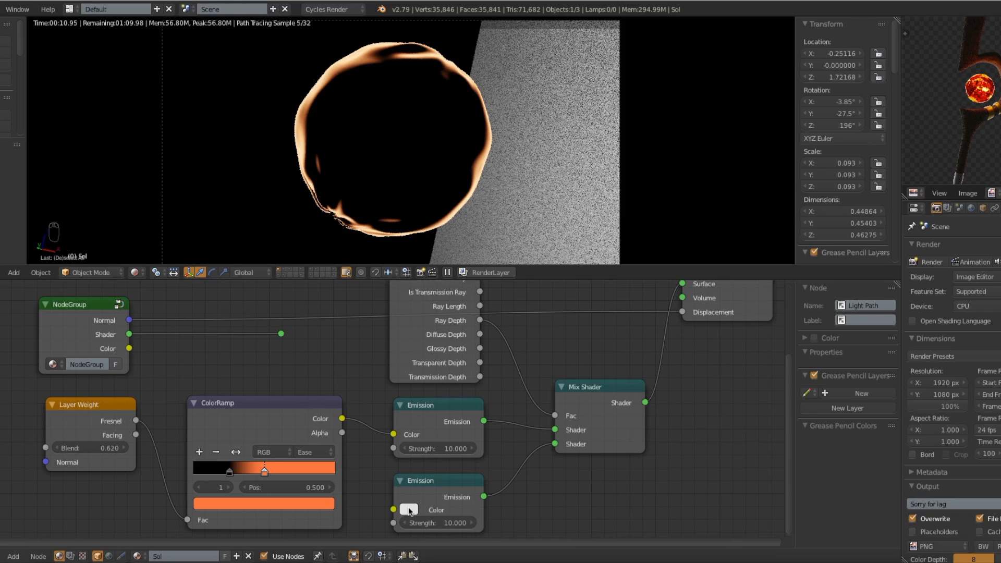
left_click(436, 524)
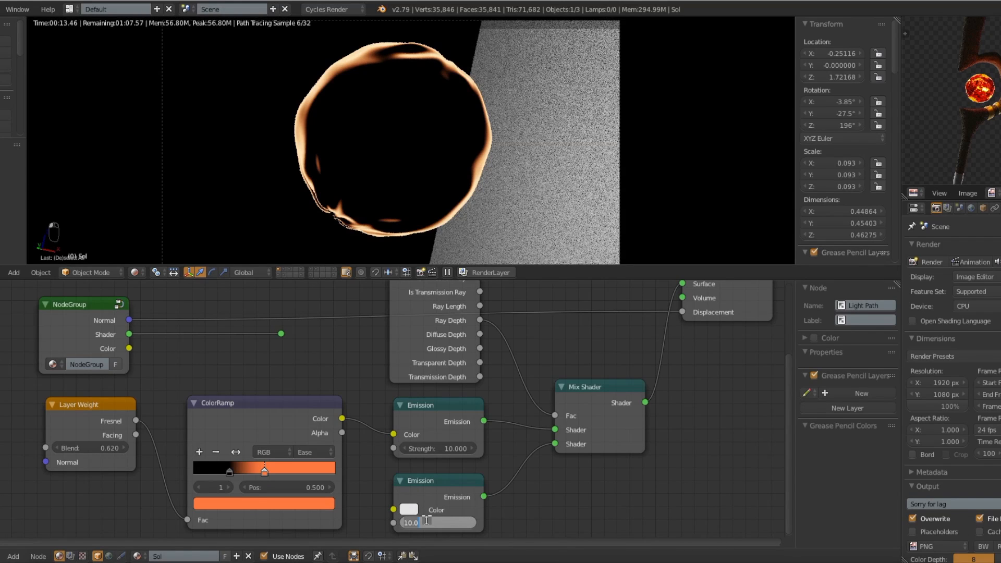
type("100.000")
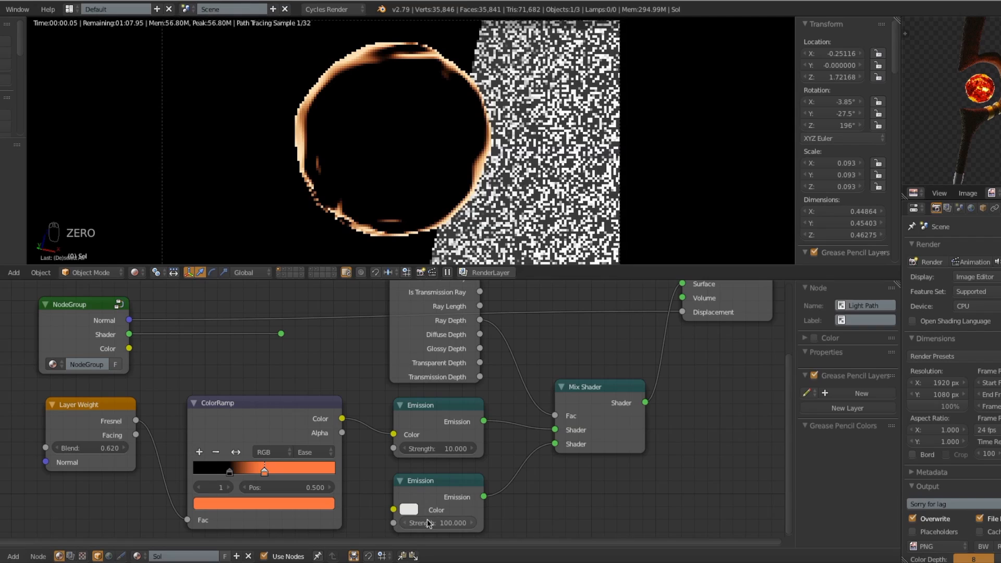
left_click(407, 510)
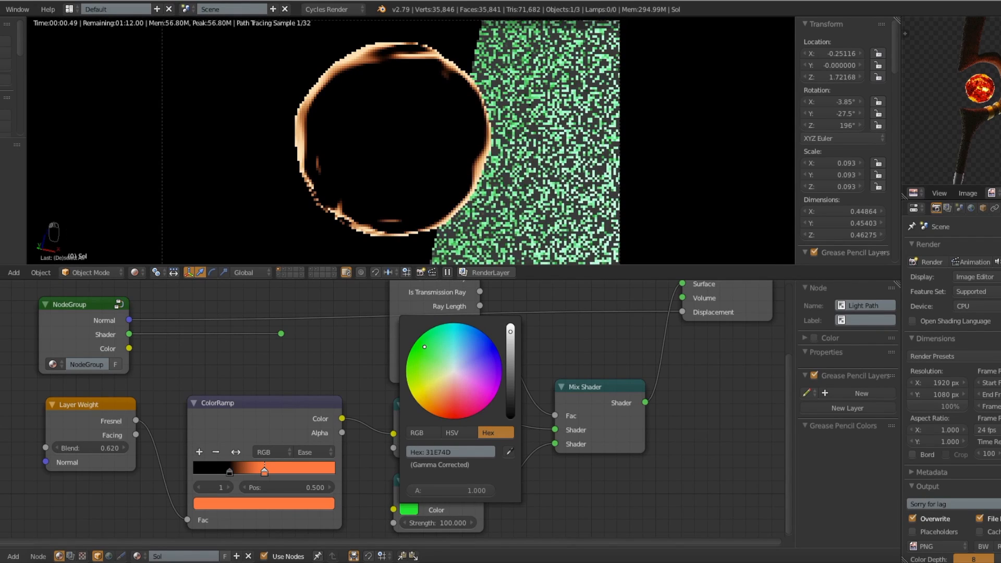
left_click(439, 417)
type("mi")
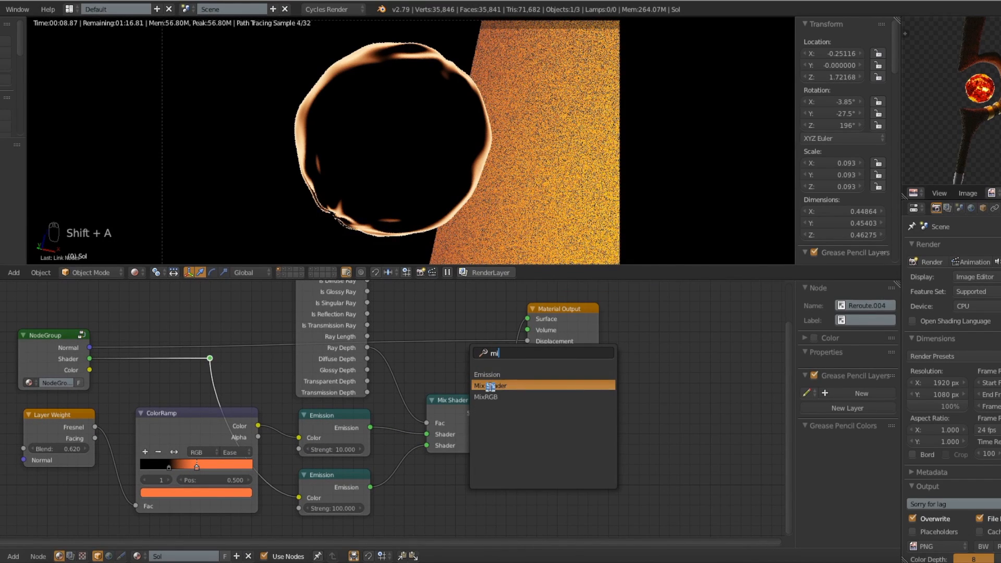
Add a second Mix Shader blending the fire surface with the glowing rim into the output.
left_click(492, 386)
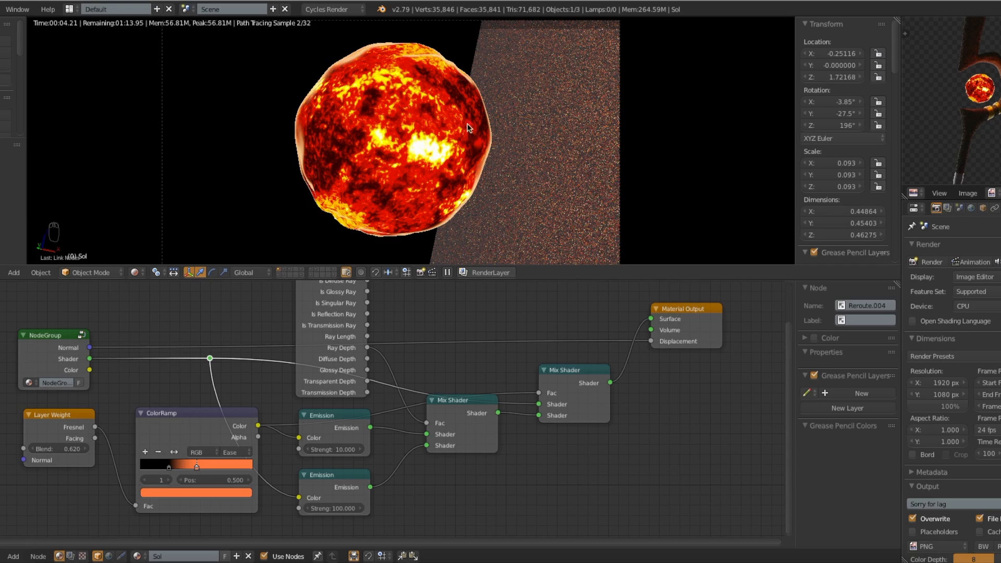
mouse_move(365, 154)
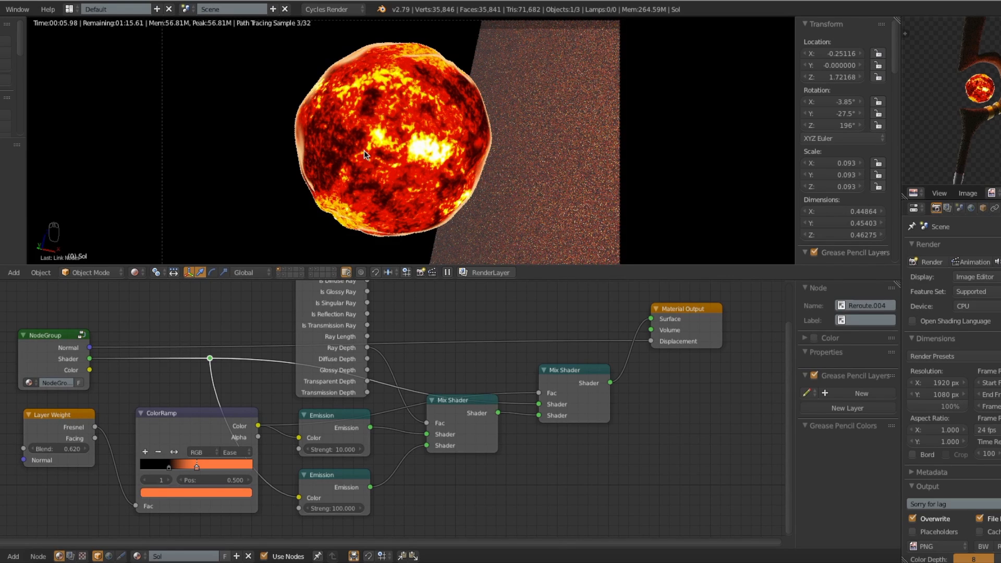